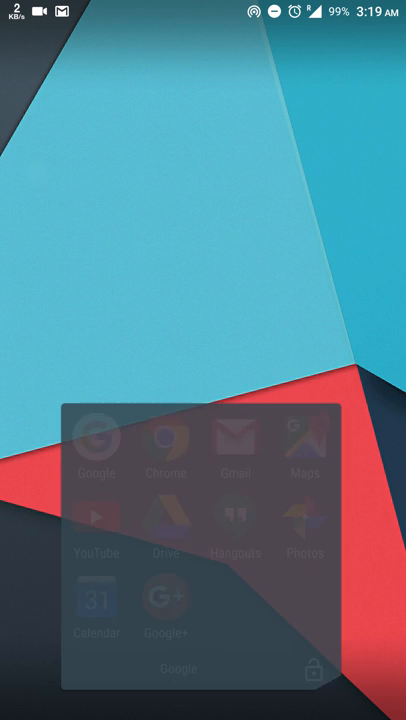
Step: Open the Important Information email in Gmail and expand its sender details to reveal the support address
left_click(228, 446)
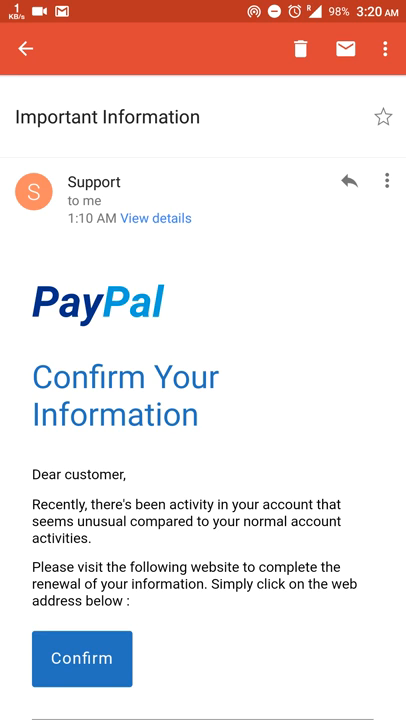
left_click(156, 218)
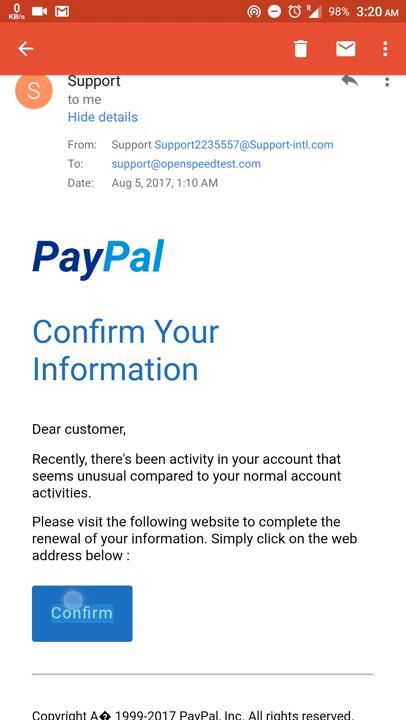
Step: Follow the email's Confirm link and open it in Firefox, loading the fake PayPal login on chelindustry.ru
left_click(80, 612)
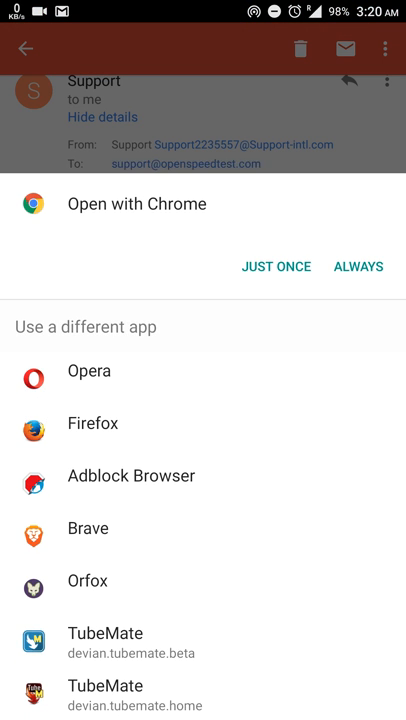
left_click(278, 266)
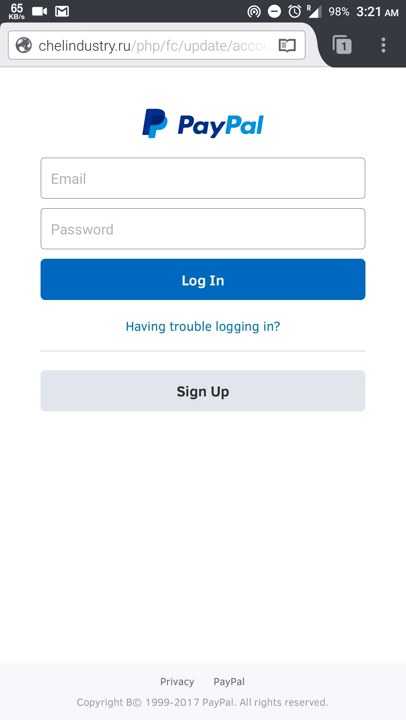
Step: Enter a throwaway email 'thendim' and a password on the fake PayPal page and log in
left_click(204, 178)
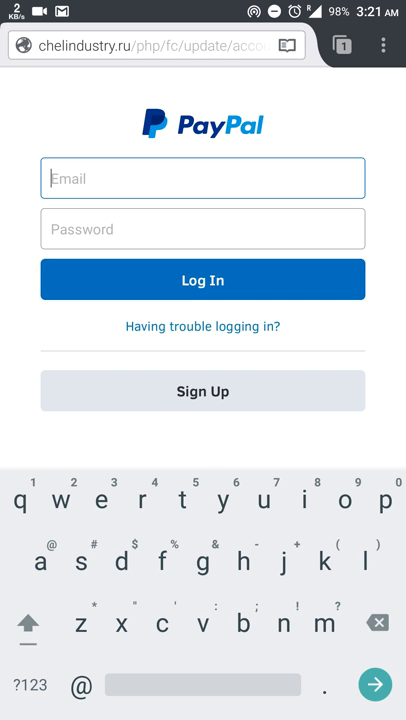
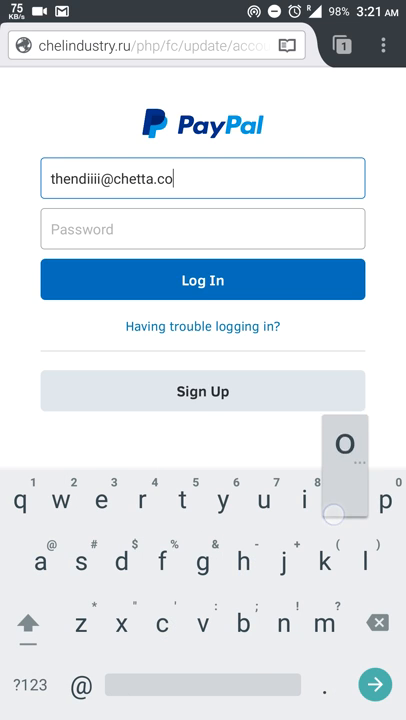
type("m")
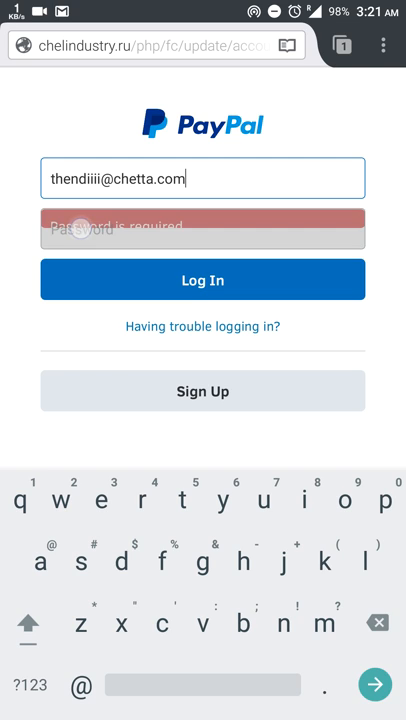
left_click(204, 228)
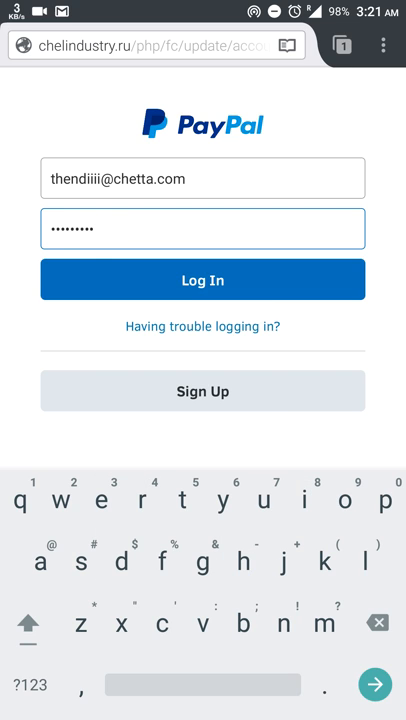
left_click(202, 280)
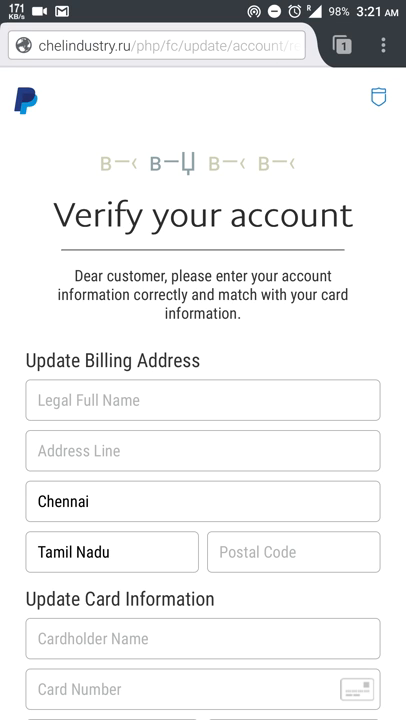
Step: Fill the fake billing fields with junk text (Jjdj, Ddjdjd, Ddjdjdjd, 3737) and a first card number
type("Jjdjdj")
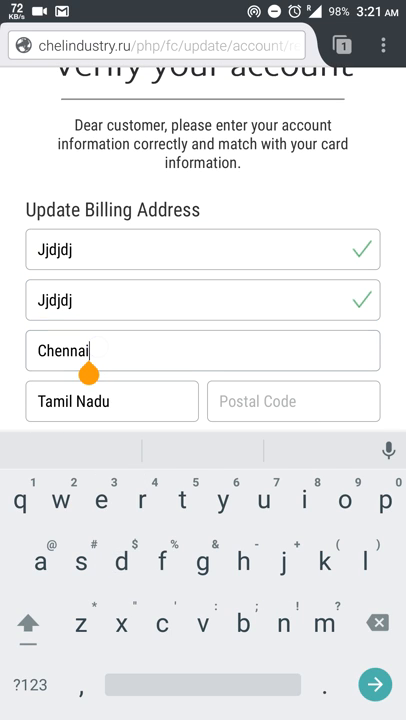
type("Ddjdjd")
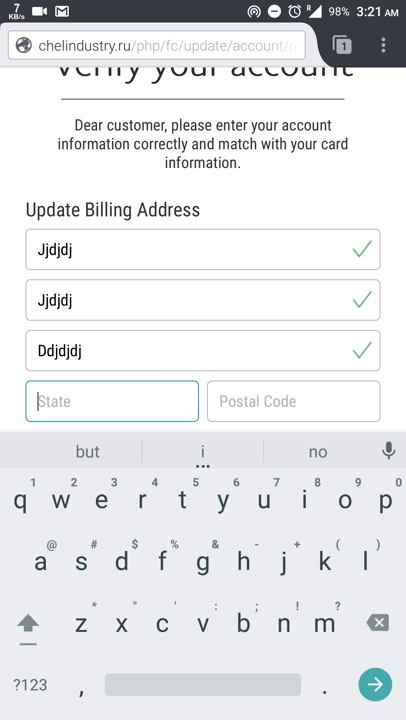
type("Ddjdjdjd")
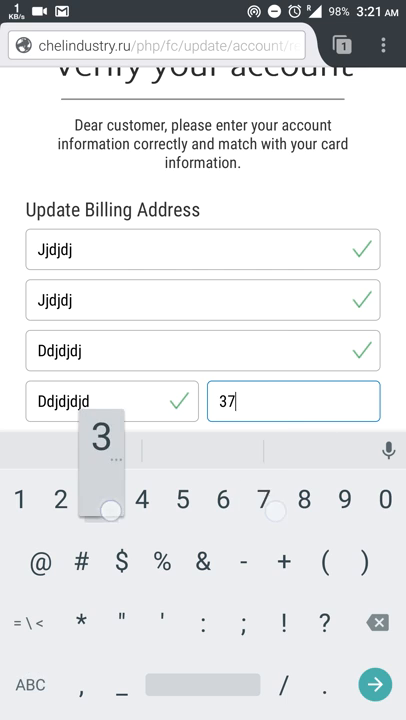
type("3737")
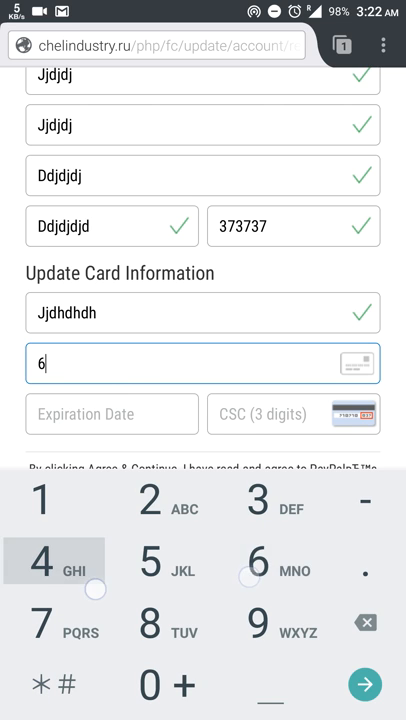
type("465 6565 6565 65")
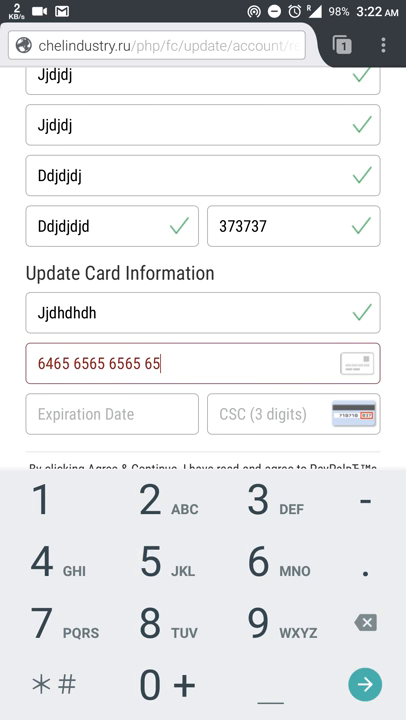
left_click(366, 620)
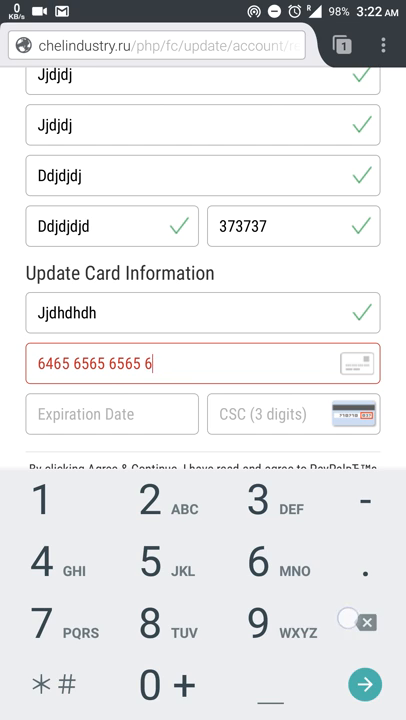
left_click(112, 414)
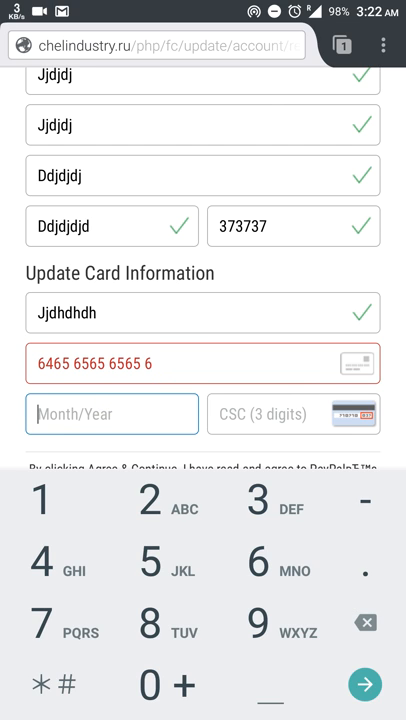
type("11/")
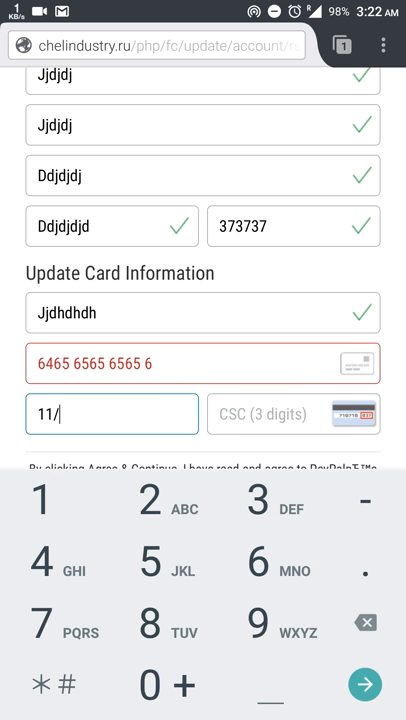
type("18")
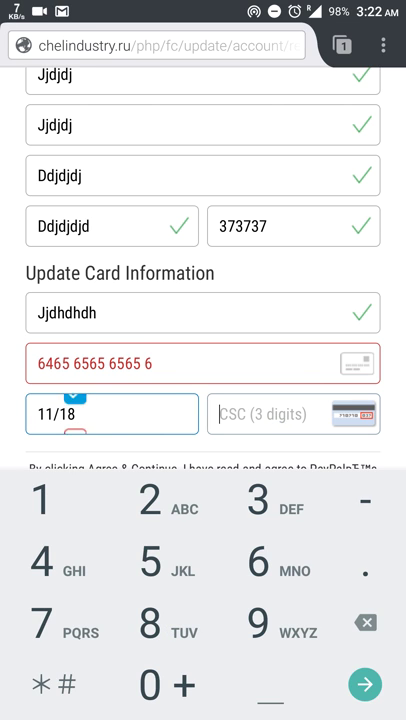
type("64")
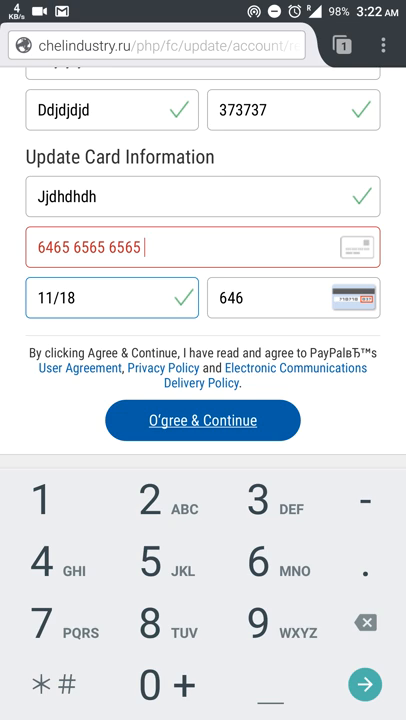
type("656")
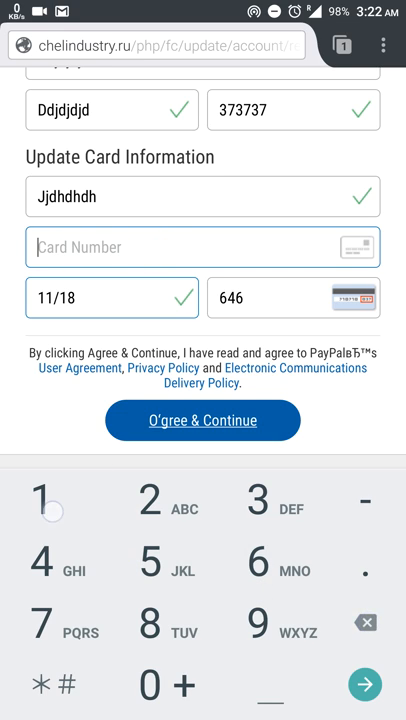
type("135")
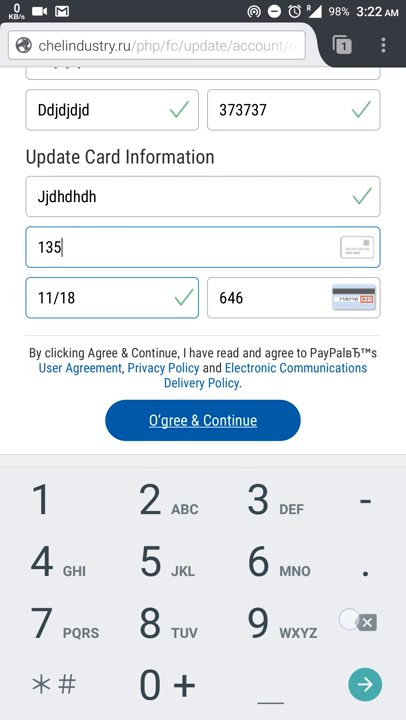
type("1337")
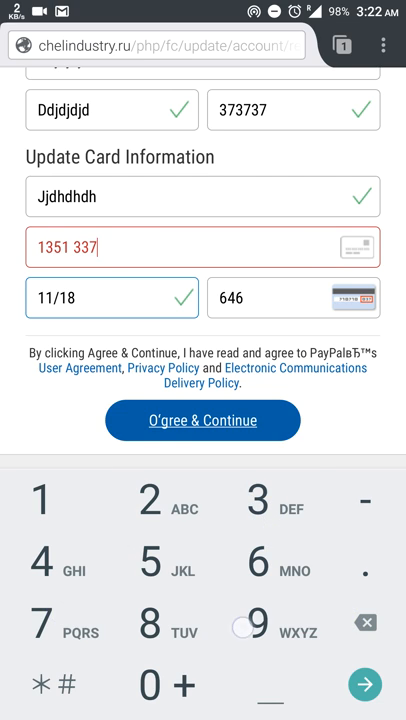
left_click(252, 624)
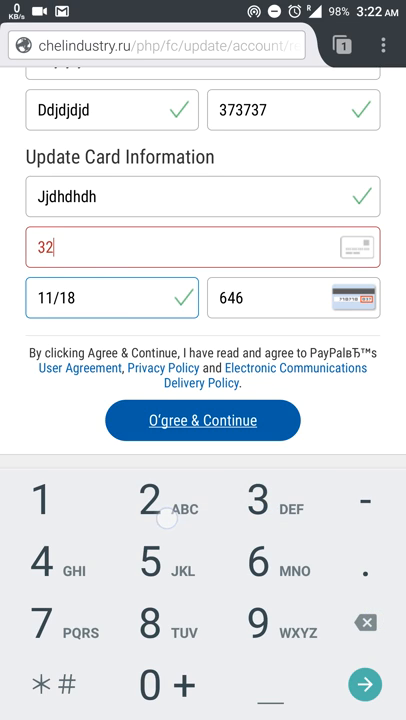
left_click(258, 620)
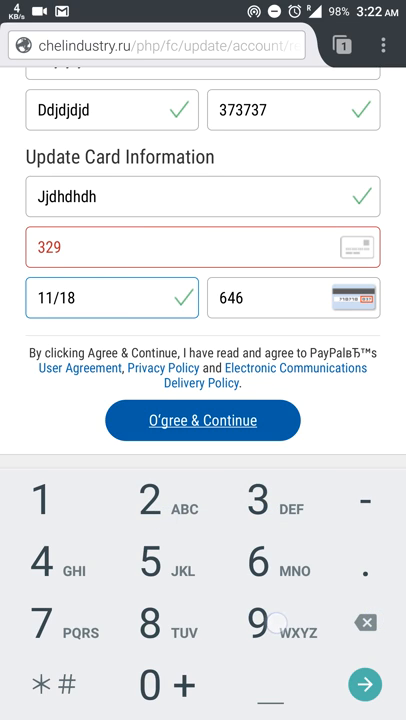
type("9 8784")
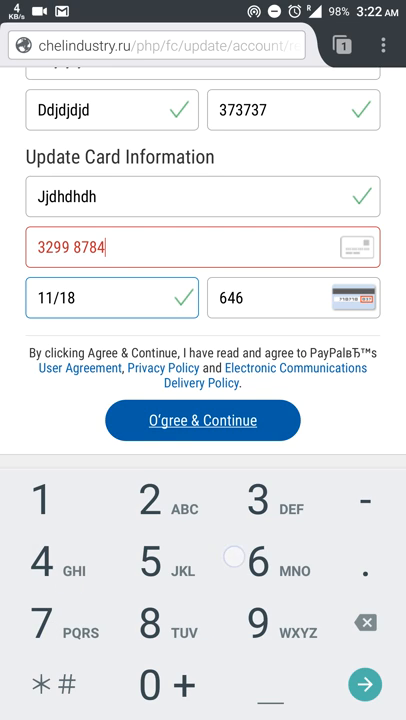
type("6464 9484")
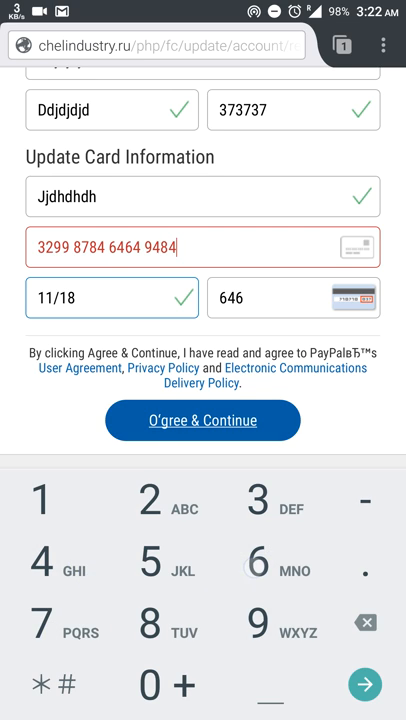
left_click(368, 620)
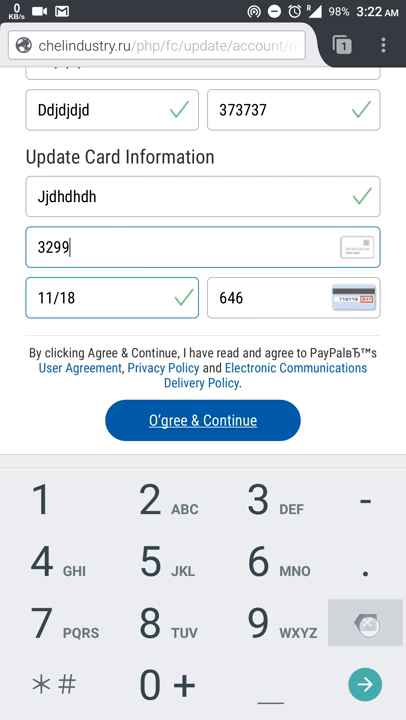
left_click(54, 624)
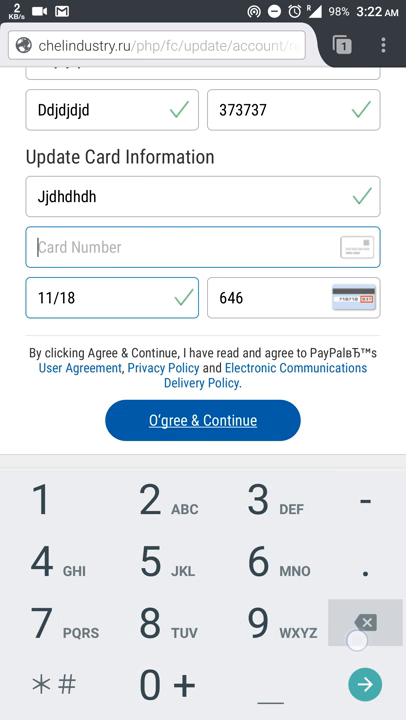
type("8484")
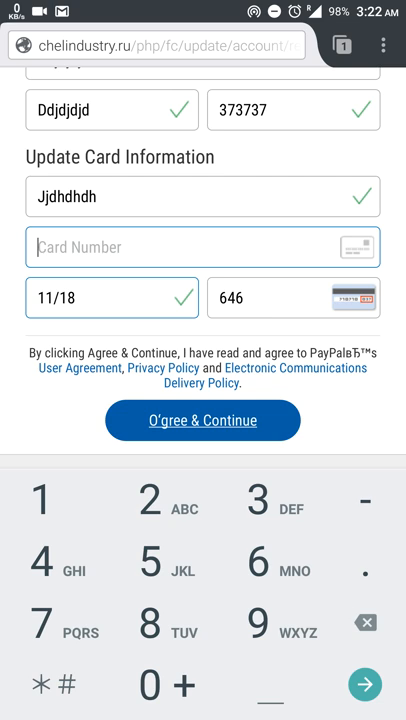
type("6565 3295 6565 6565")
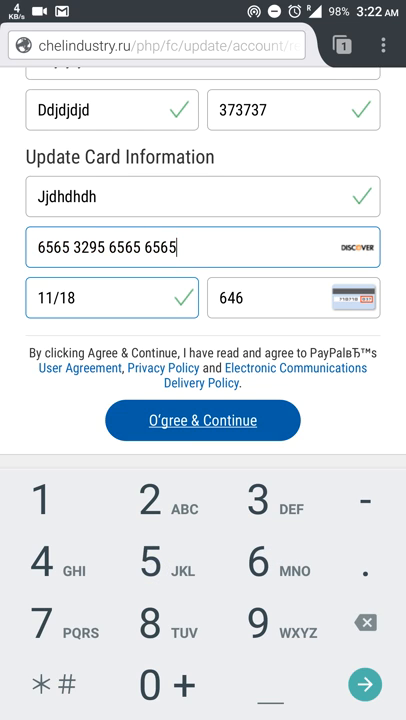
left_click(202, 420)
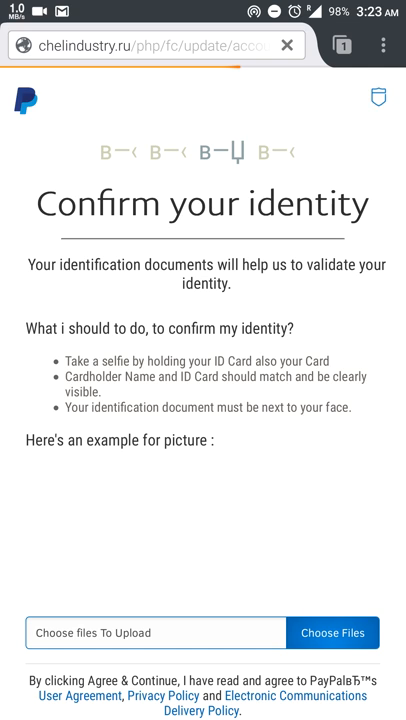
Step: On Confirm your identity, allow audio, pick a Documents file for upload, and land on the real paypal.com sign-in
scroll("down", 3)
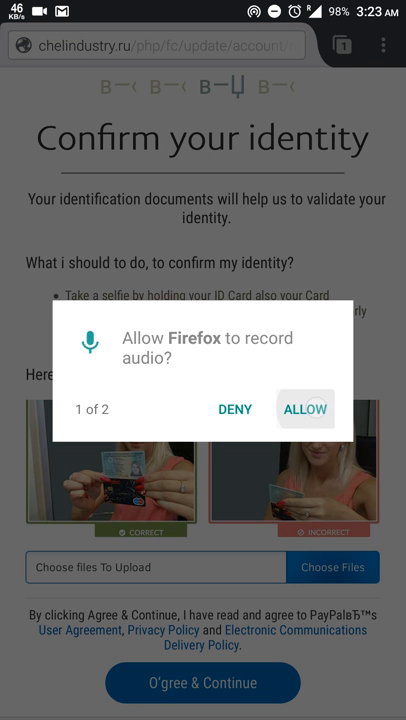
left_click(304, 408)
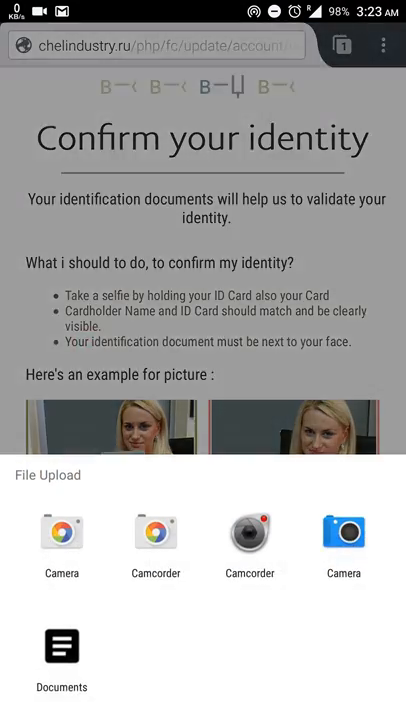
left_click(62, 644)
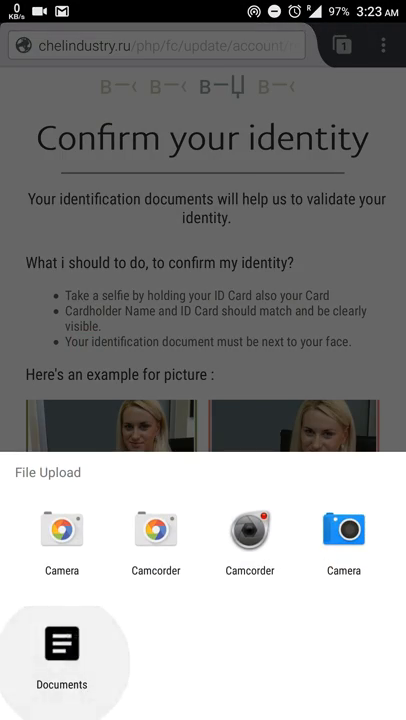
left_click(62, 644)
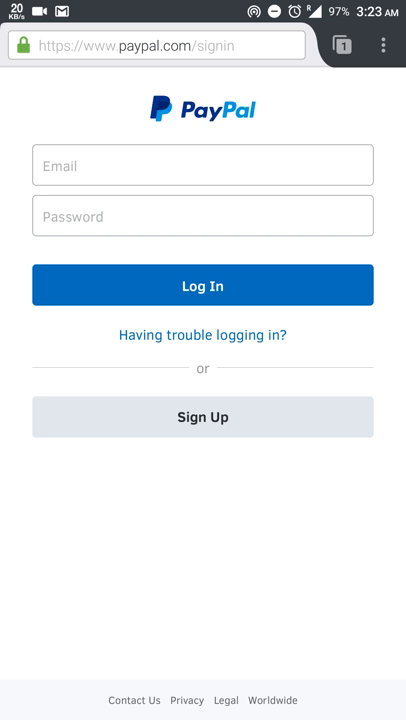
Step: Open the address bar of the PayPal sign-in page to inspect the paypal.com URL
left_click(20, 46)
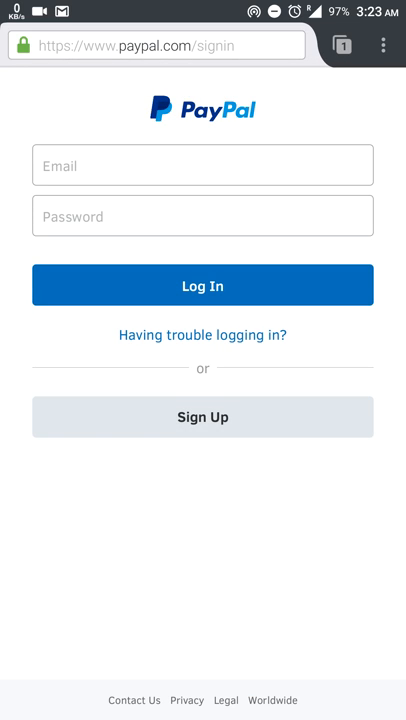
left_click(180, 46)
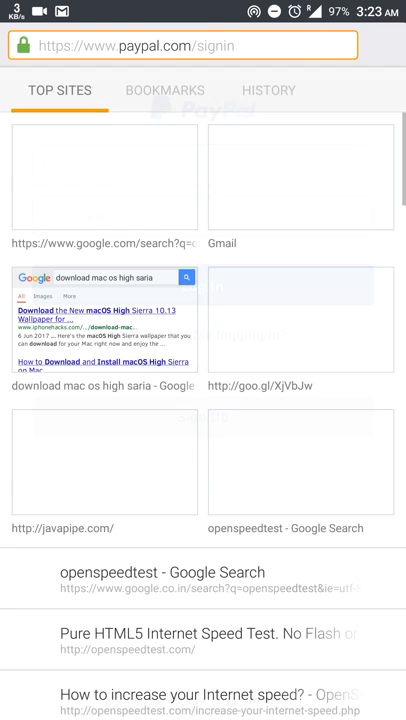
Step: Dismiss the address suggestions and bring up the Android recent-apps overview
left_click(180, 44)
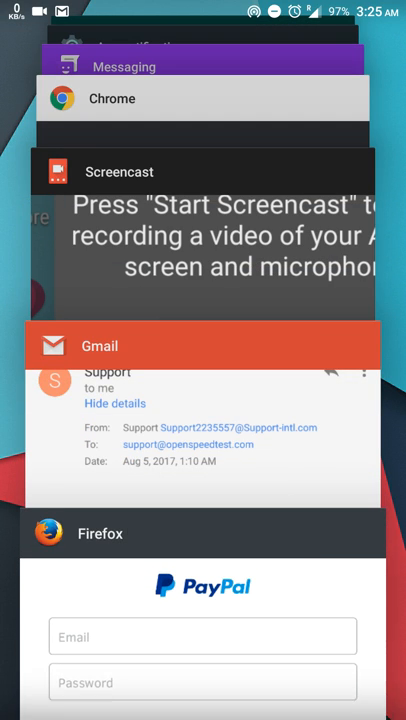
Step: Revisit the Important Information email from Recents, then return to the recent-apps overview
left_click(202, 430)
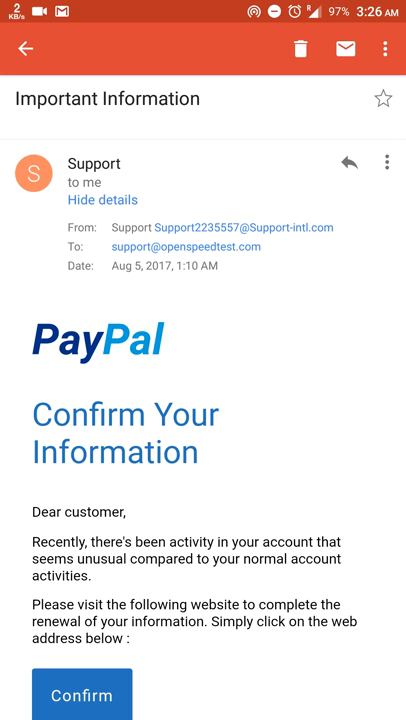
key("recent_apps")
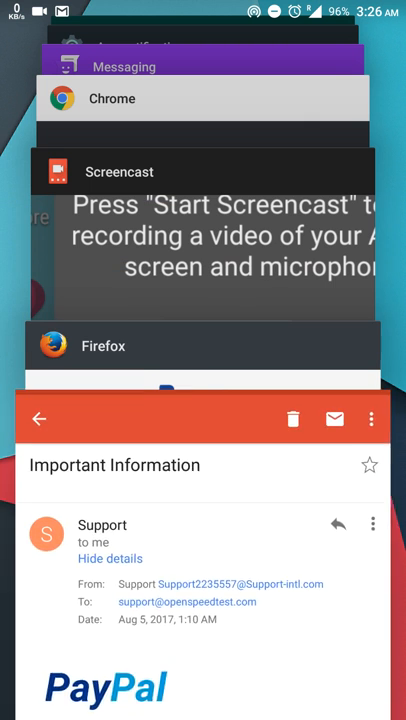
Step: Switch back to Firefox, view the certificate verifying PayPal, Inc., and open the page address for inspection
left_click(202, 98)
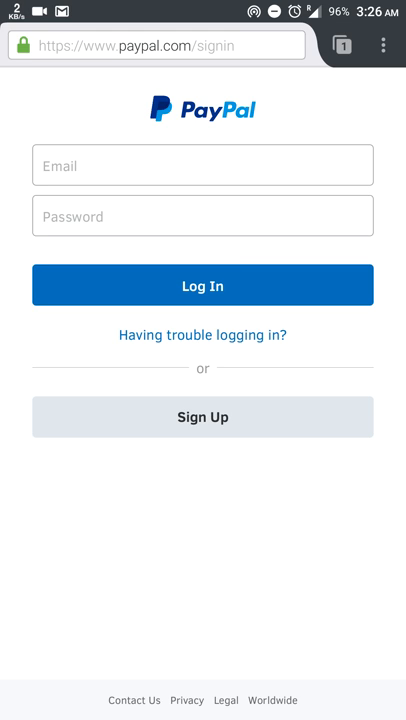
left_click(20, 44)
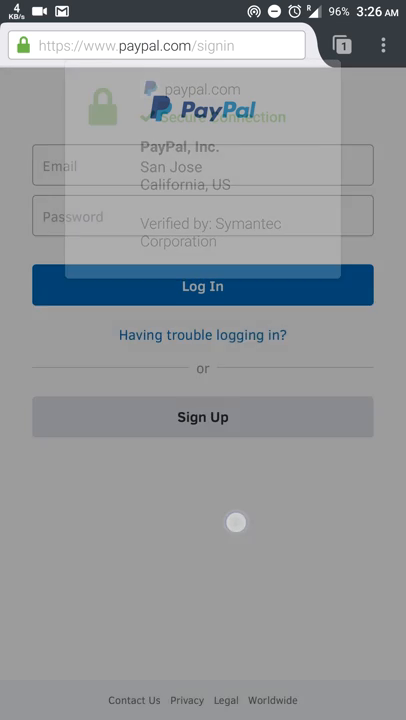
left_click(180, 46)
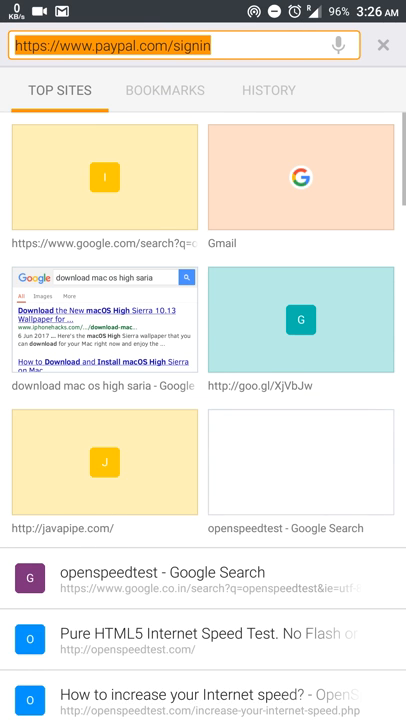